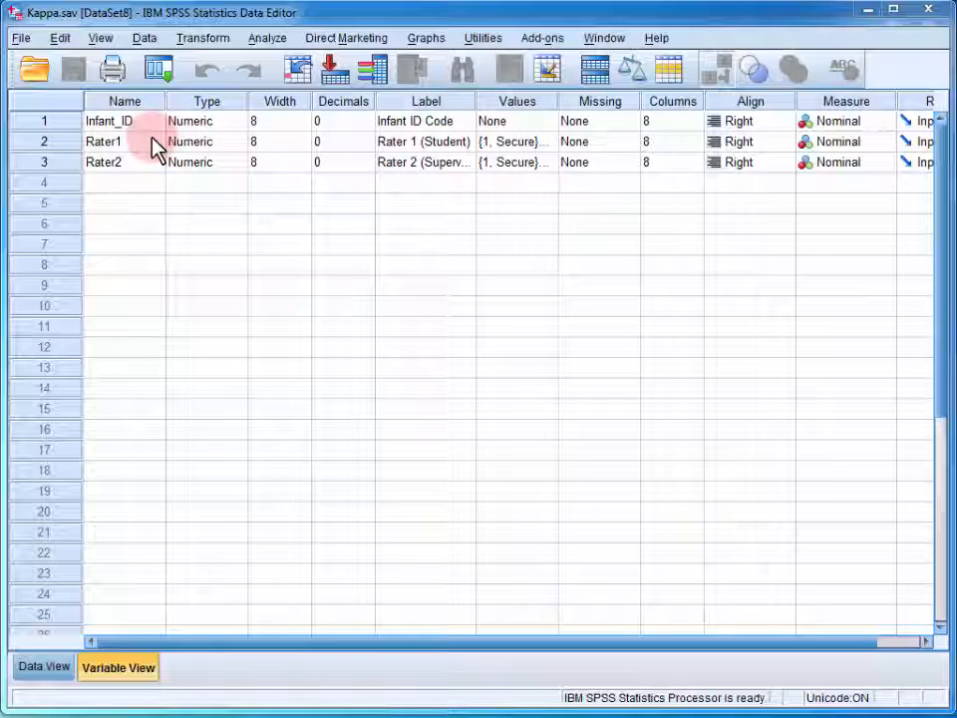
pyautogui.moveTo(158, 176)
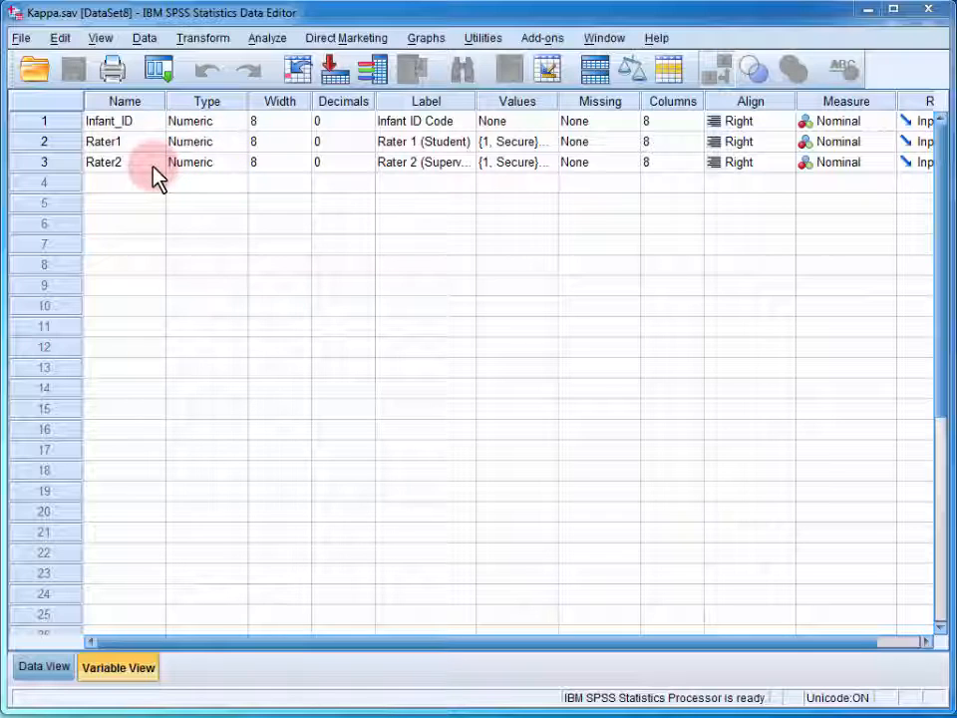
pyautogui.moveTo(872, 147)
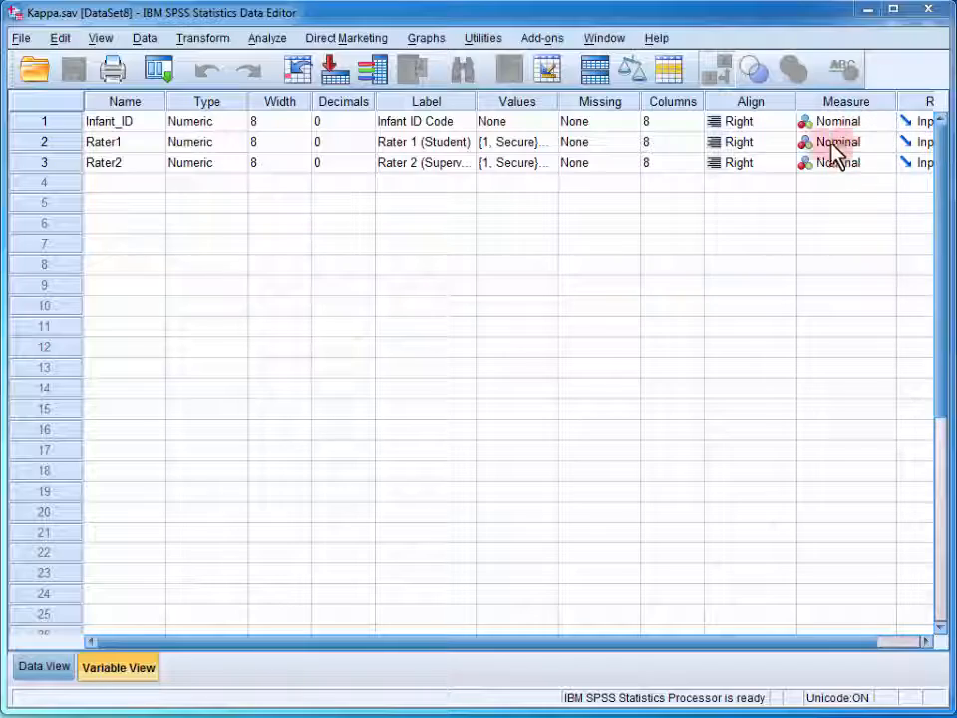
# Step: Review Rater1's value labels, including Insecure Avoidant and Insecure Resistant, then show the Data View
pyautogui.click(516, 142)
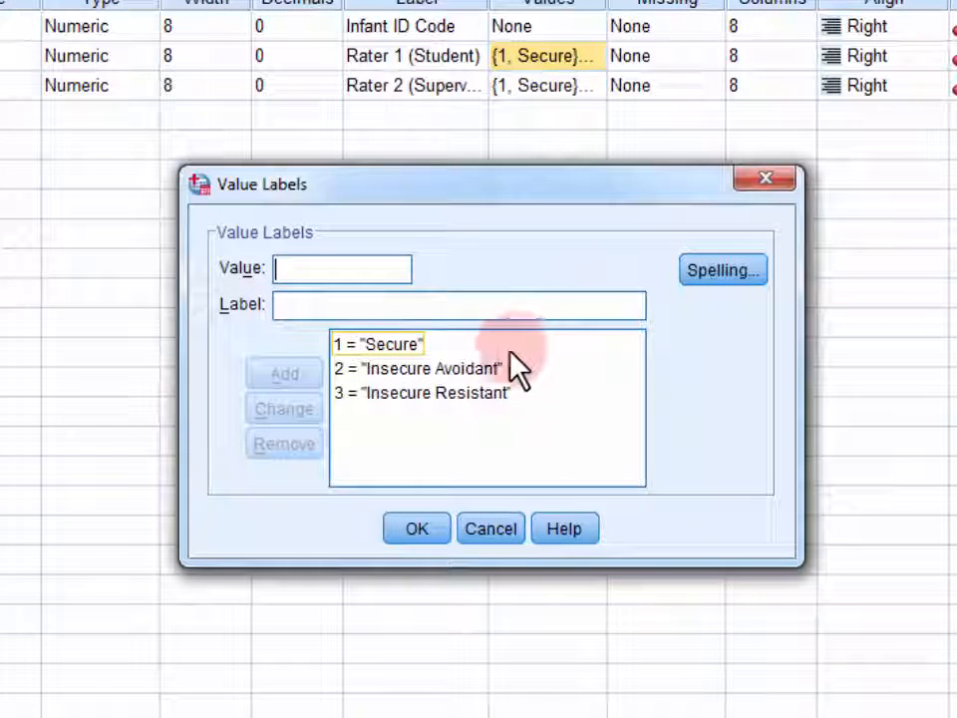
pyautogui.moveTo(444, 379)
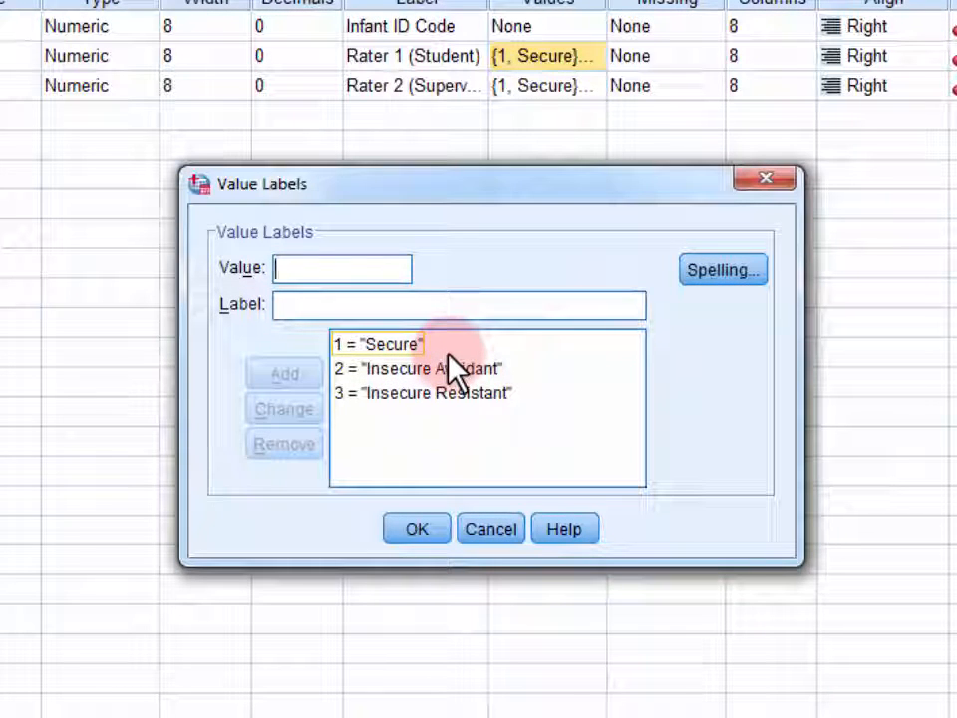
pyautogui.click(429, 369)
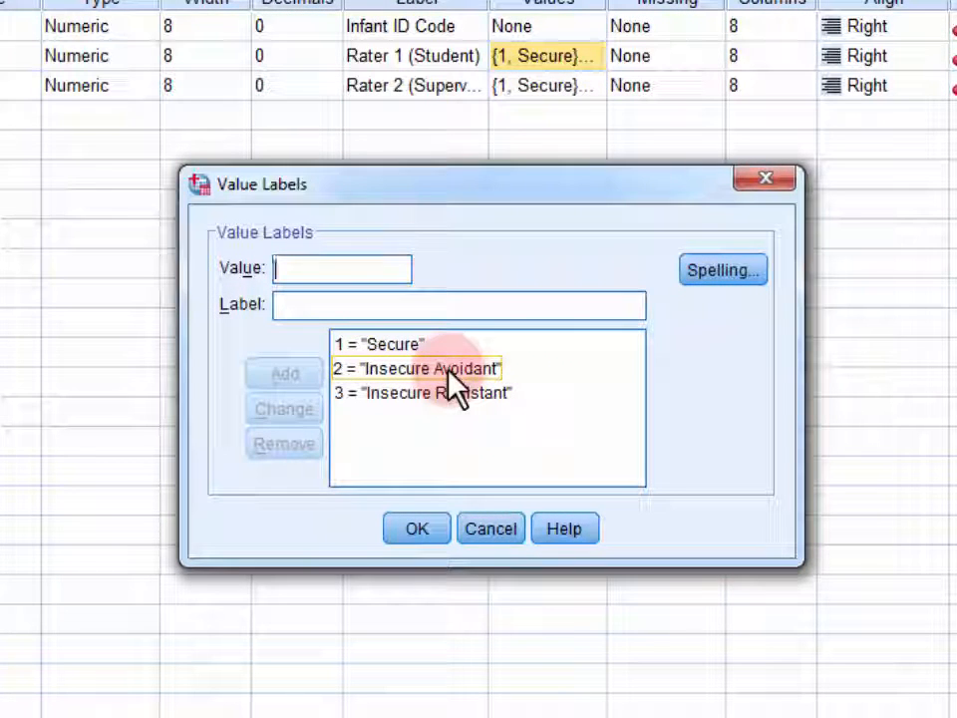
pyautogui.click(423, 393)
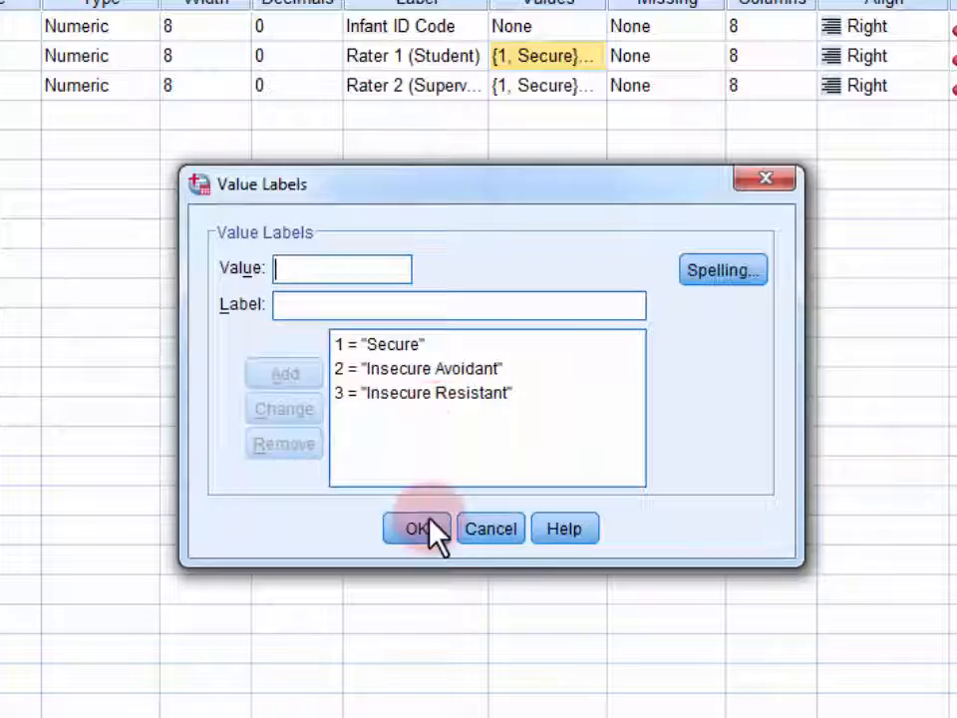
pyautogui.click(417, 528)
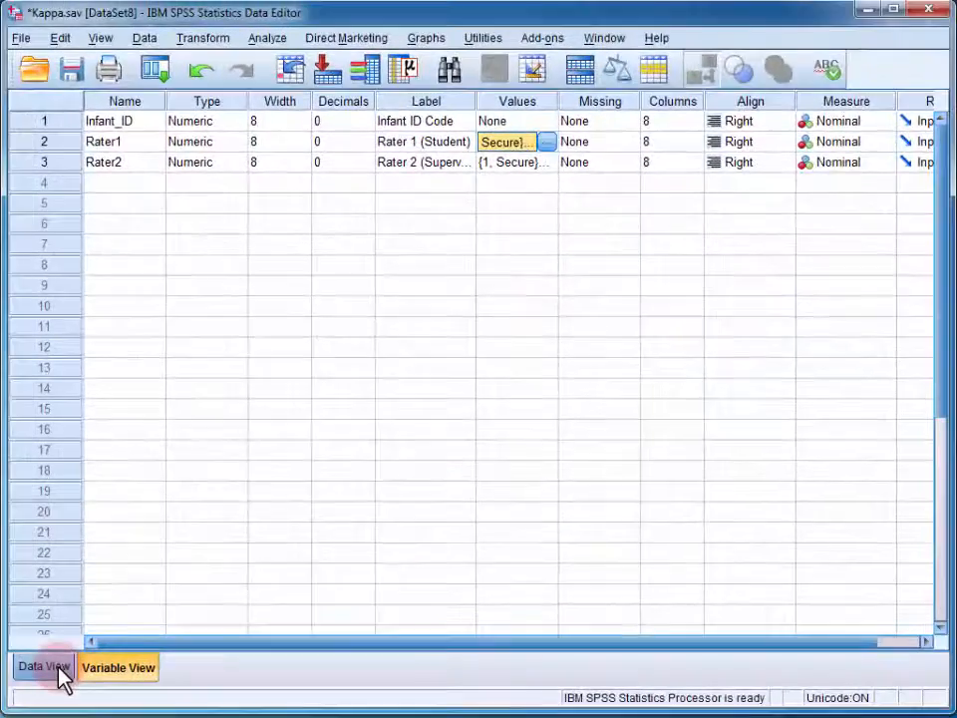
pyautogui.click(50, 666)
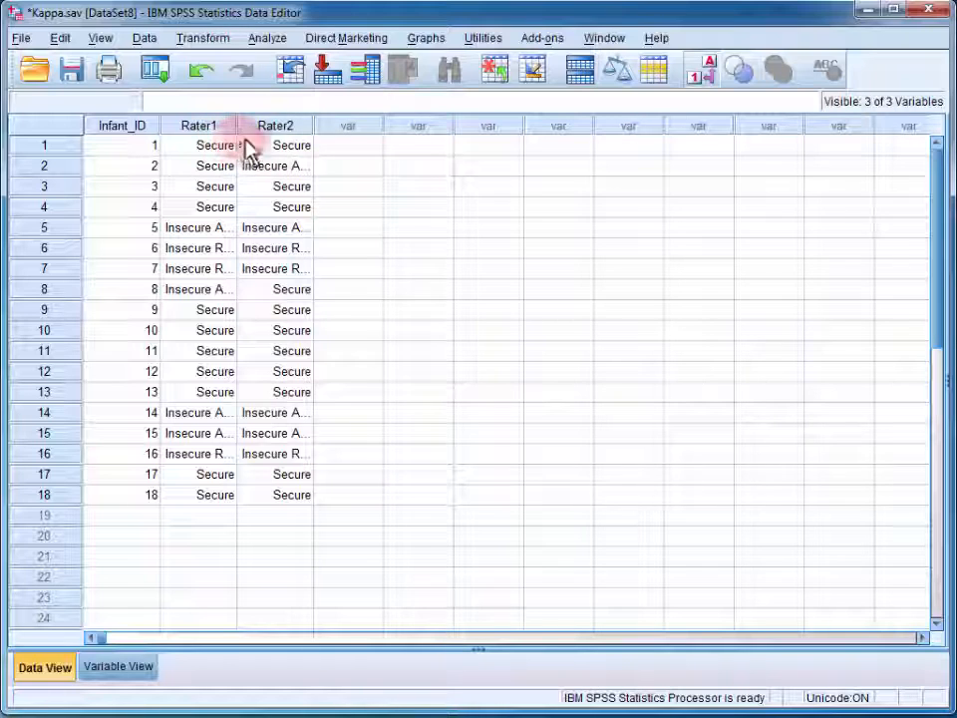
# Step: Start the Crosstabs procedure from Analyze > Descriptive Statistics
pyautogui.click(267, 38)
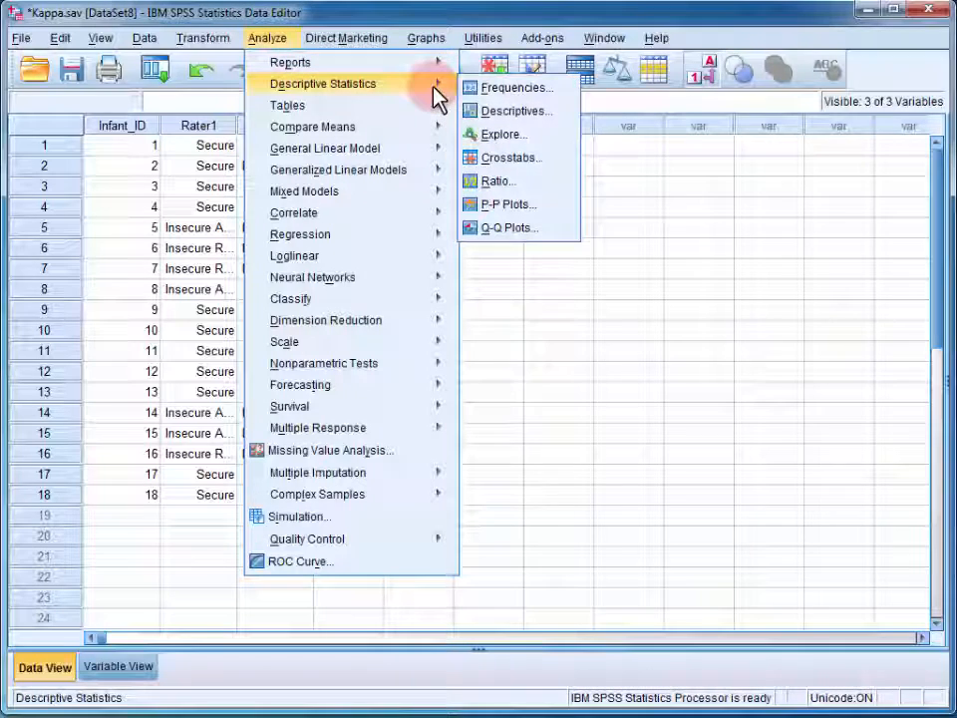
pyautogui.moveTo(511, 159)
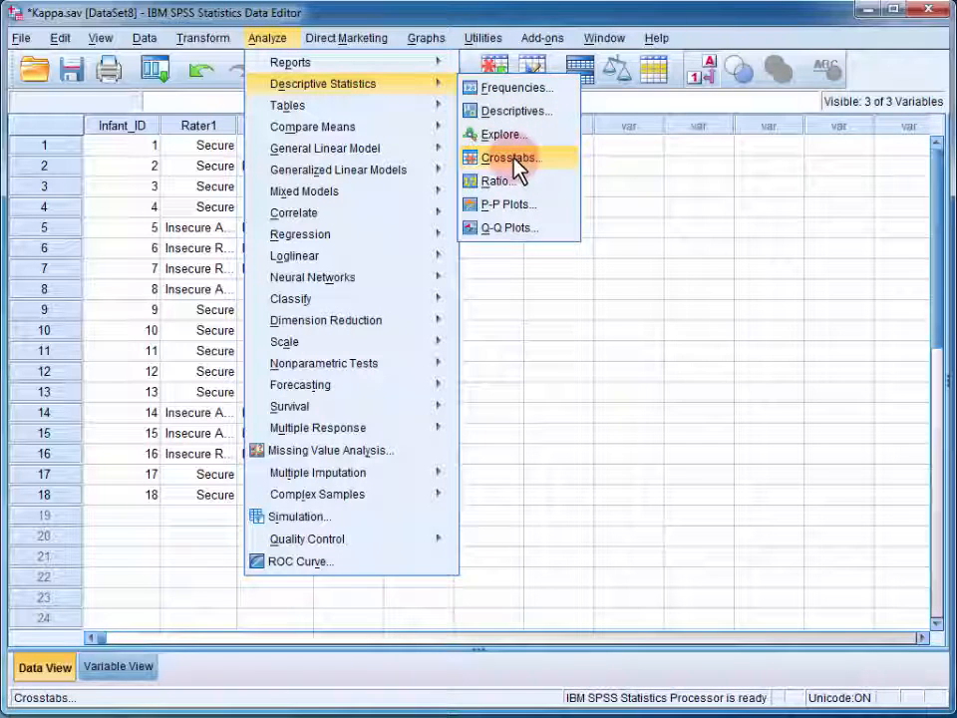
pyautogui.click(507, 158)
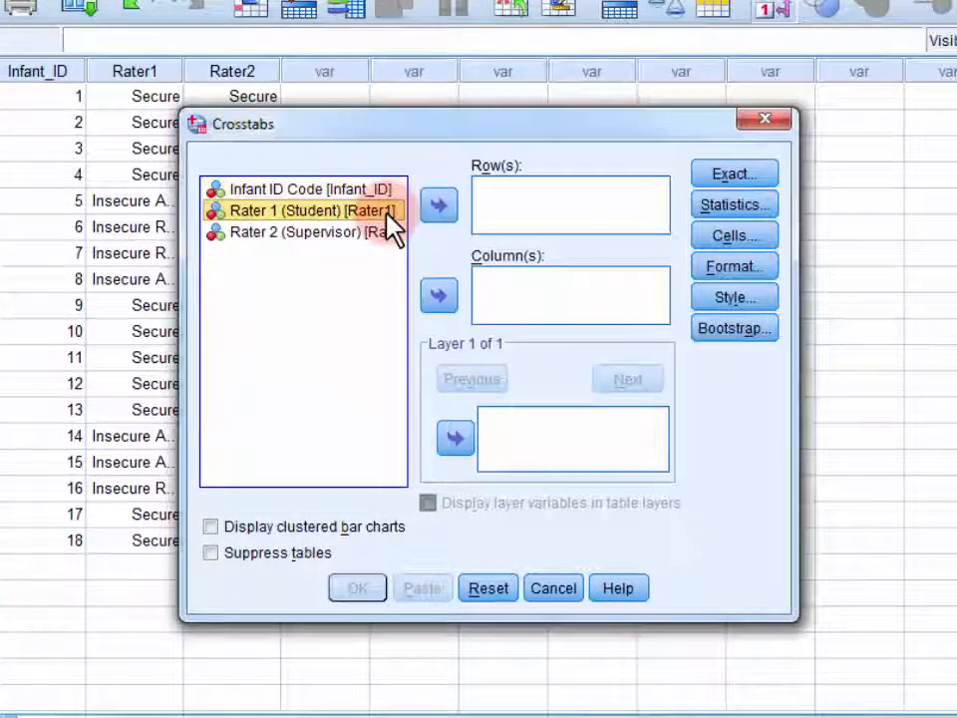
# Step: Assign Rater 1 (Student) to Row(s) and Rater 2 (Supervisor) to Column(s)
pyautogui.click(438, 205)
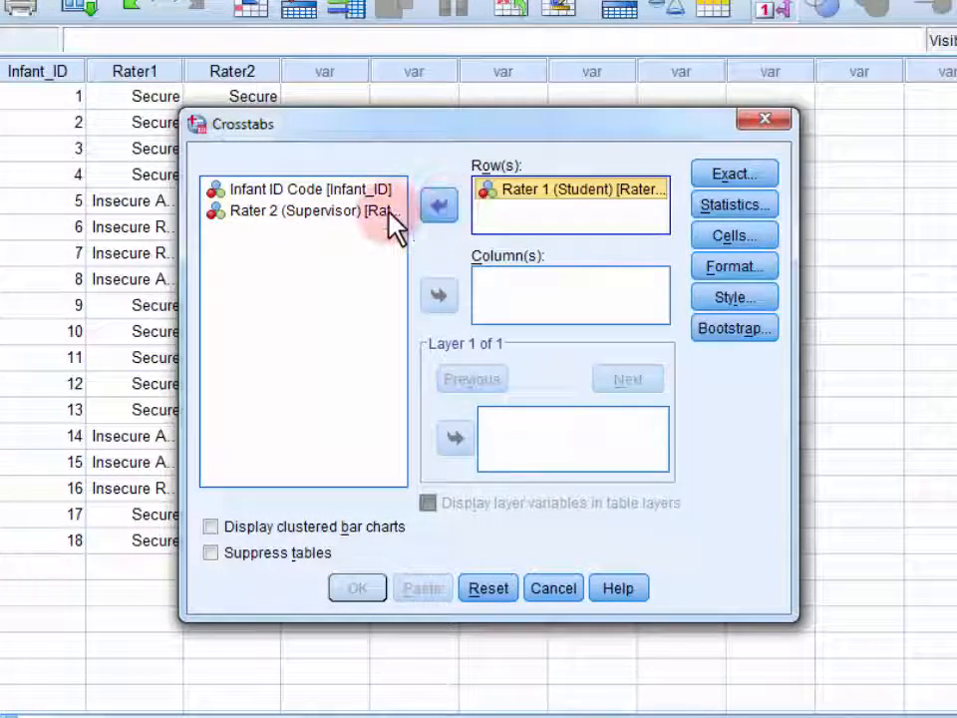
pyautogui.click(304, 211)
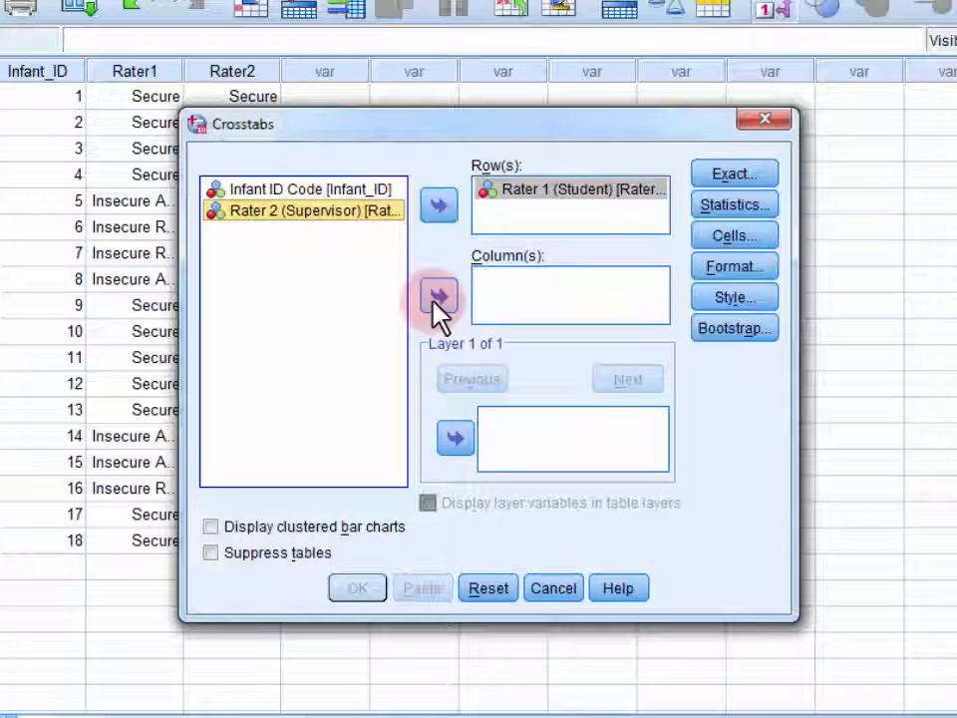
pyautogui.click(438, 296)
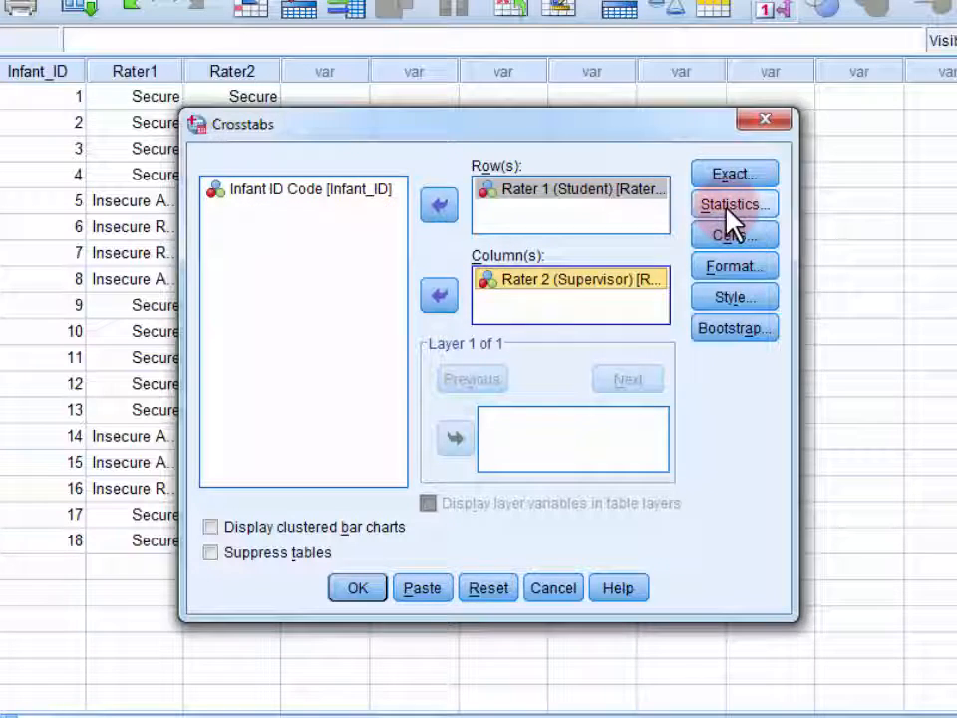
# Step: Tick Kappa in the Crosstabs Statistics options and confirm
pyautogui.click(733, 204)
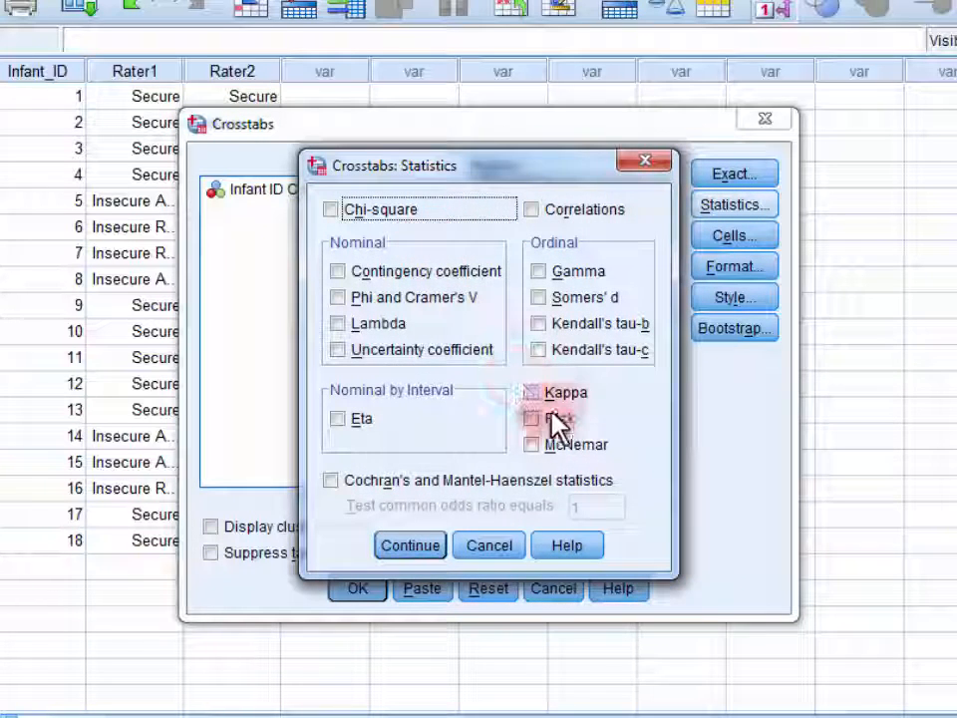
pyautogui.click(538, 390)
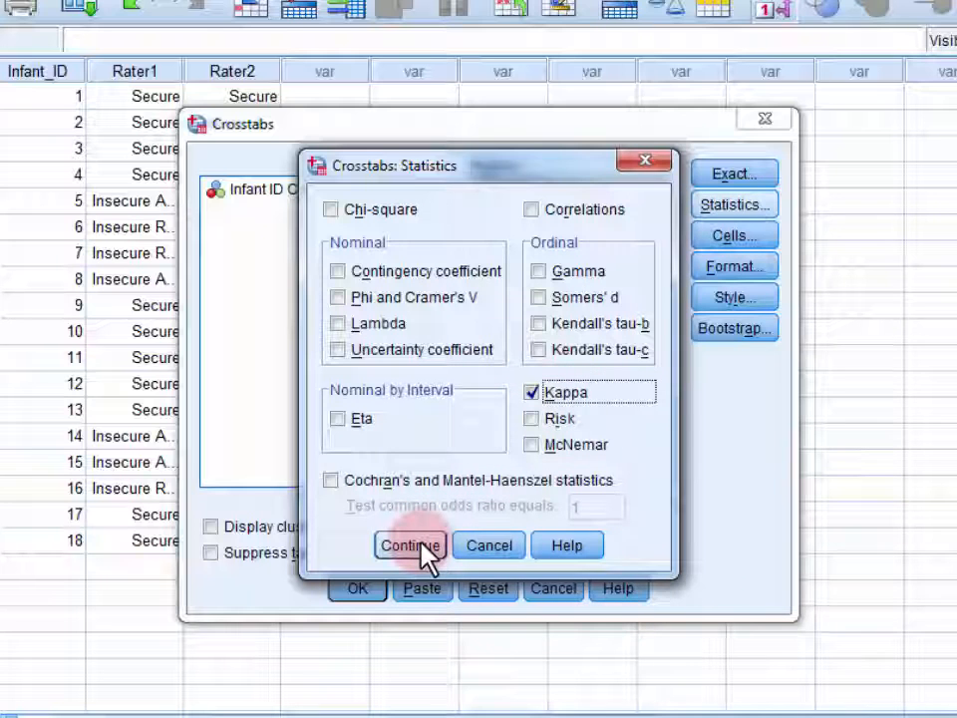
pyautogui.click(409, 545)
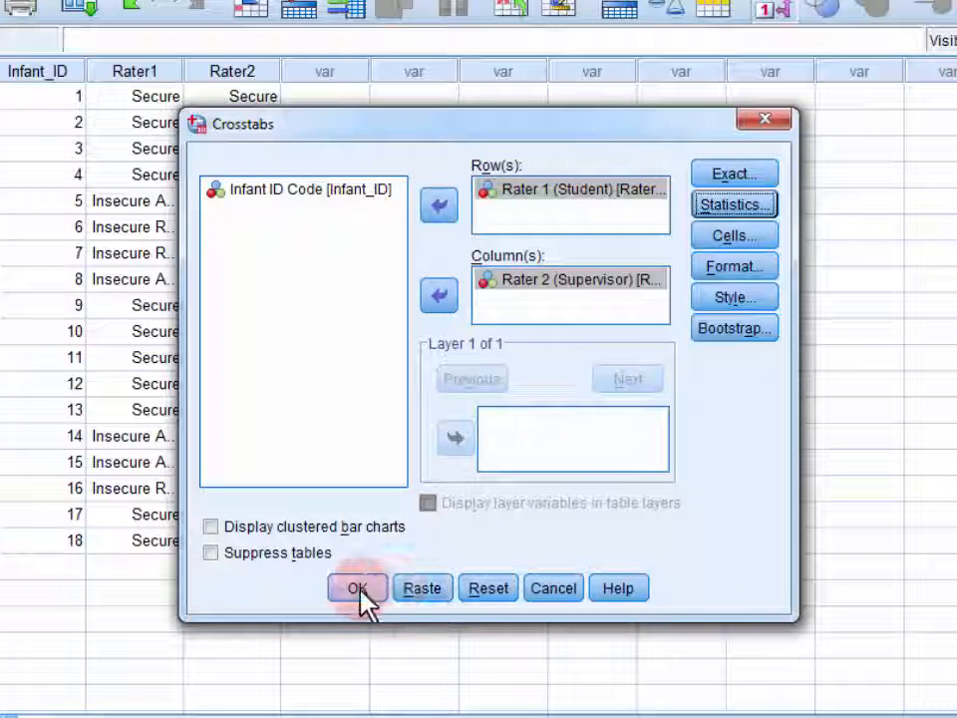